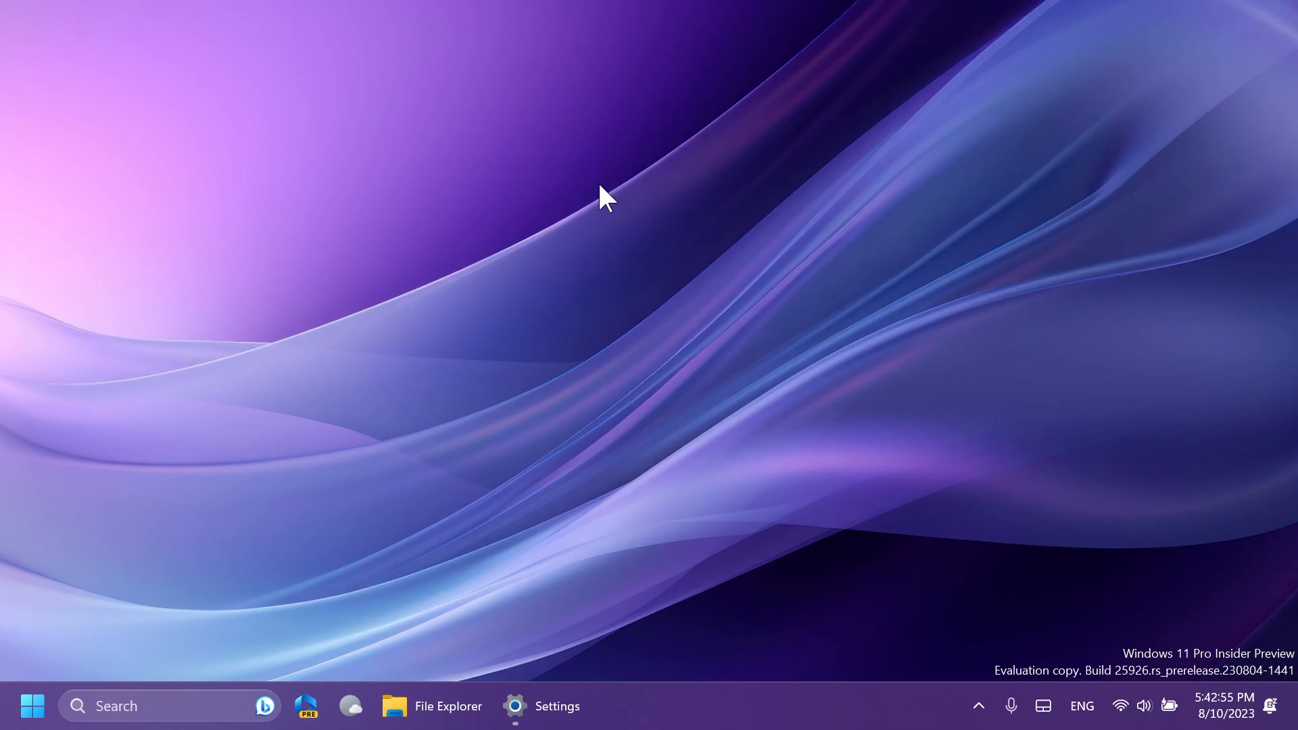
- View the About page showing OS build 25926.1000, then close Settings
{"action": "left_click", "coordinate": [539, 707]}
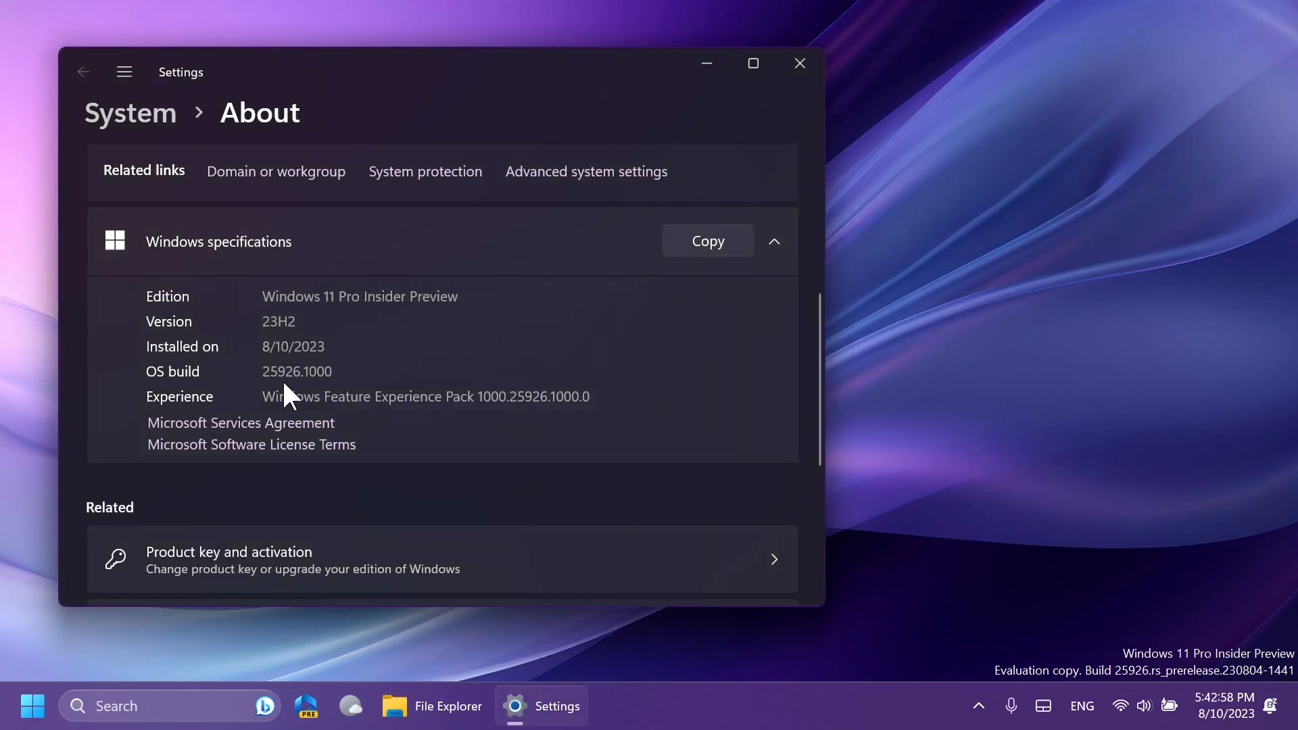
{"action": "left_click", "coordinate": [798, 64]}
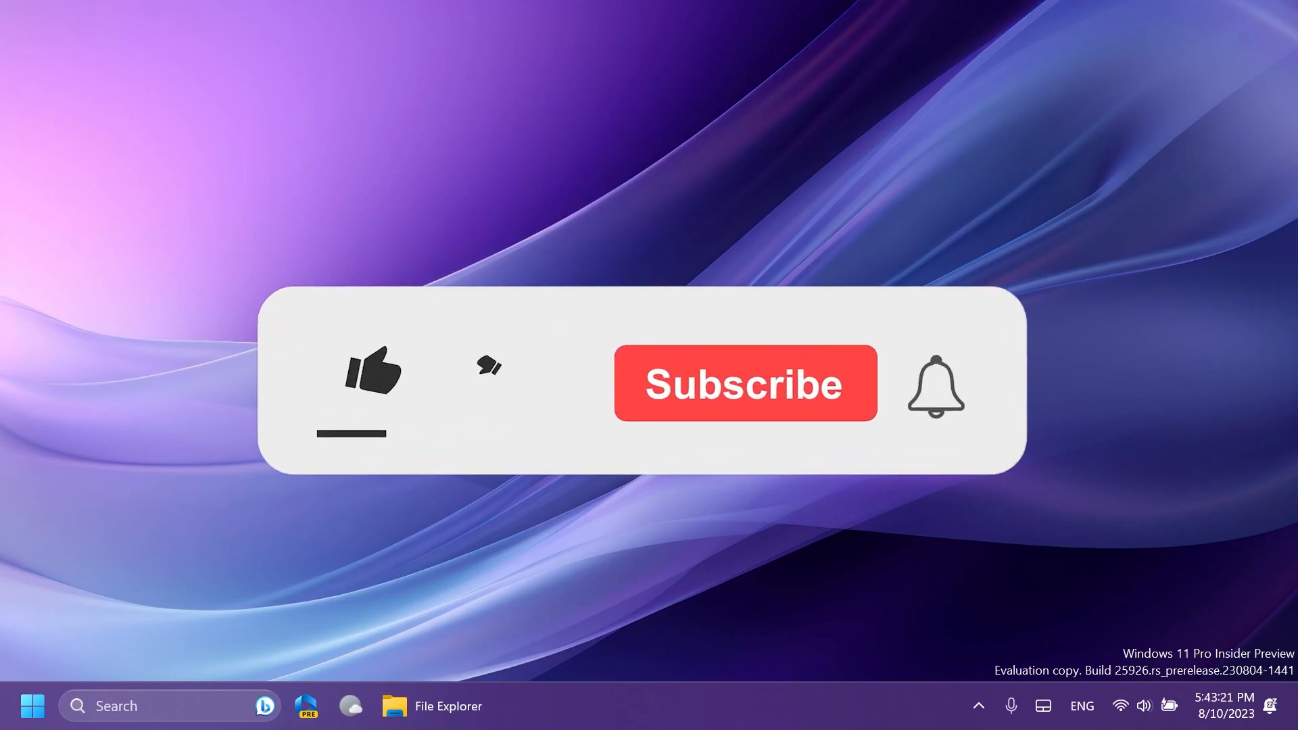
{"action": "left_click", "coordinate": [371, 373]}
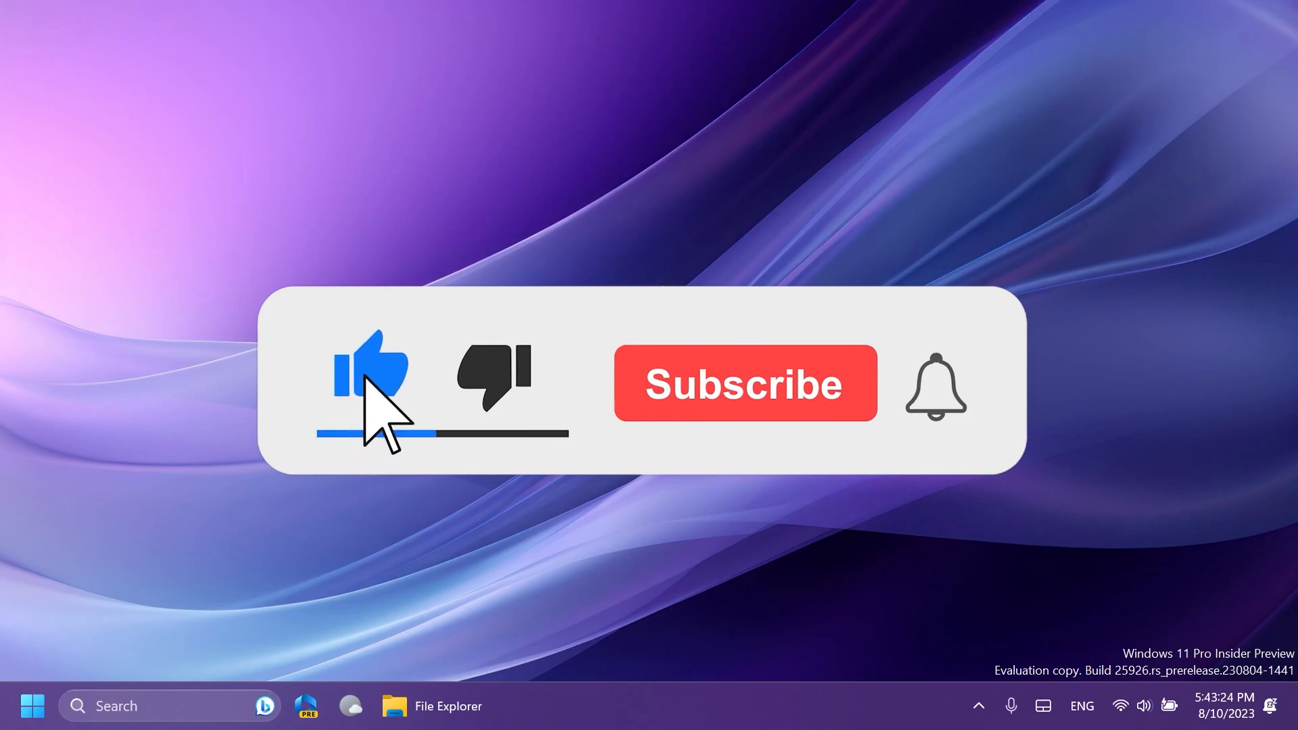
{"action": "left_click", "coordinate": [742, 383]}
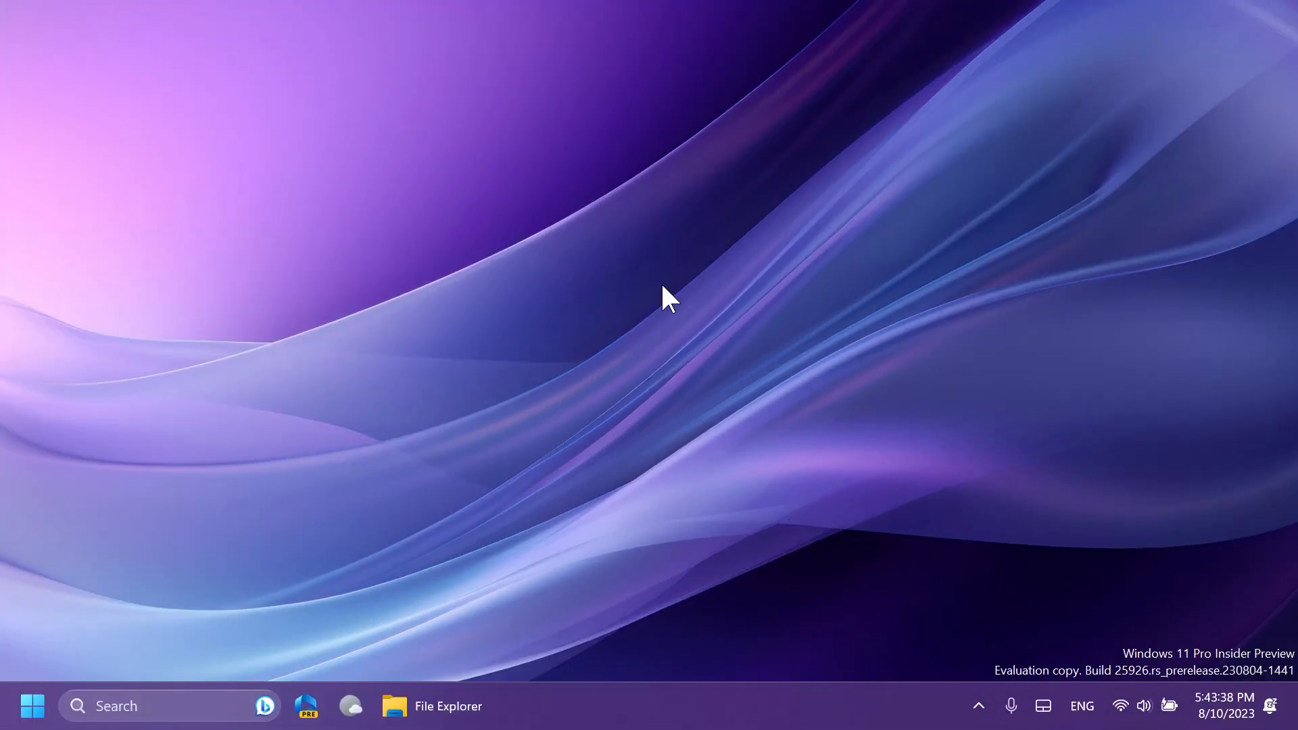
{"action": "mouse_move", "coordinate": [679, 360]}
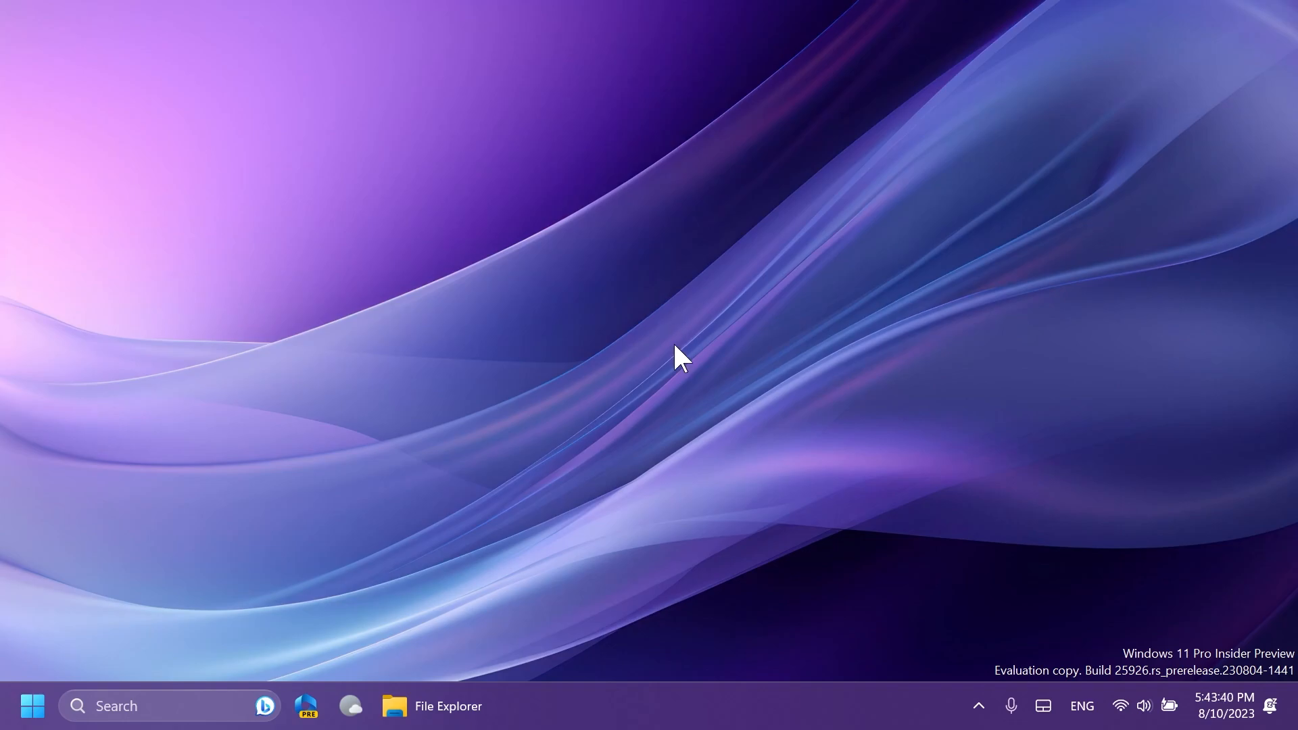
{"action": "left_click", "coordinate": [1131, 706]}
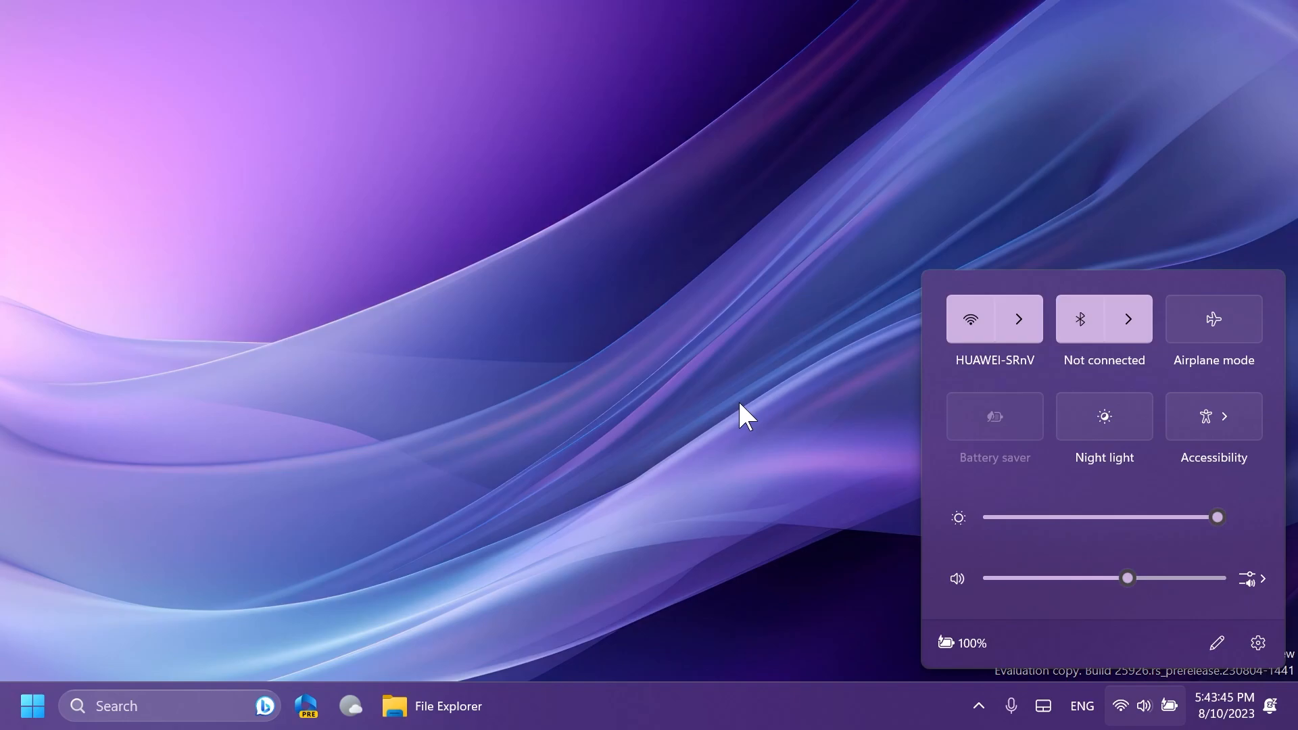
{"action": "left_click", "coordinate": [621, 455]}
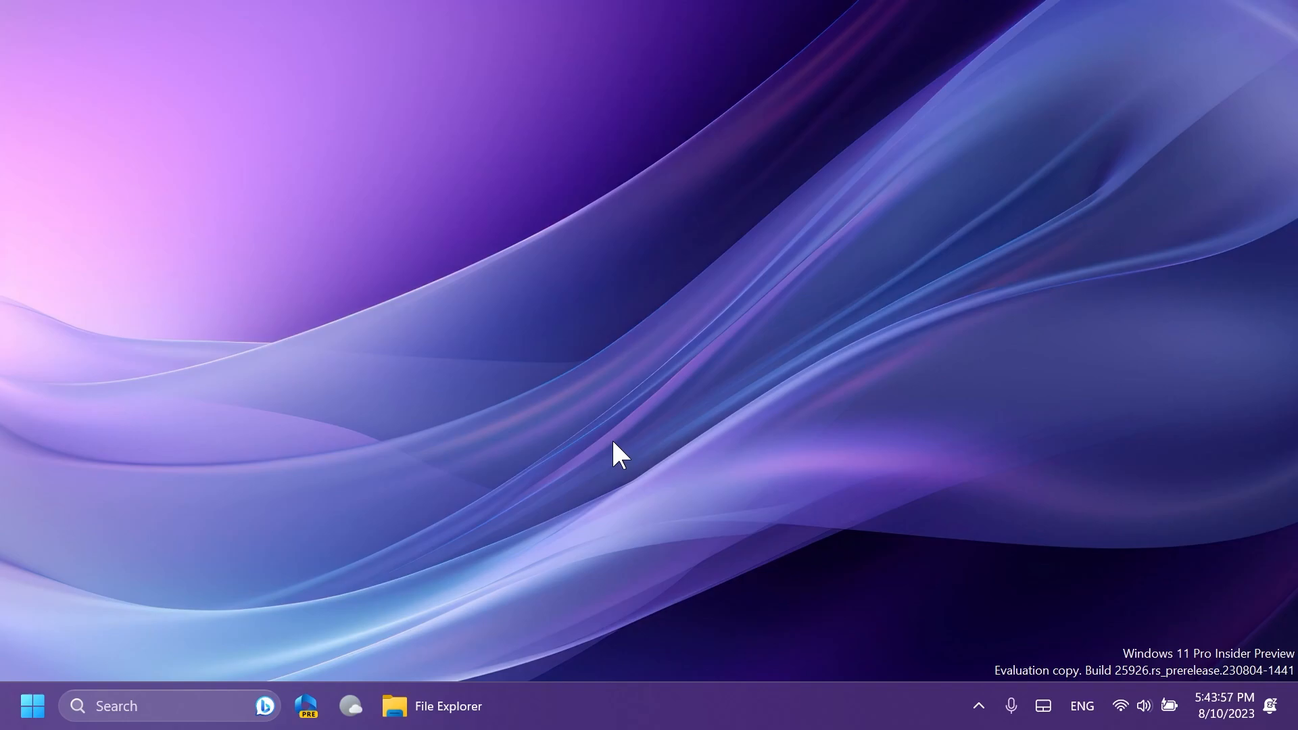
{"action": "mouse_move", "coordinate": [938, 534]}
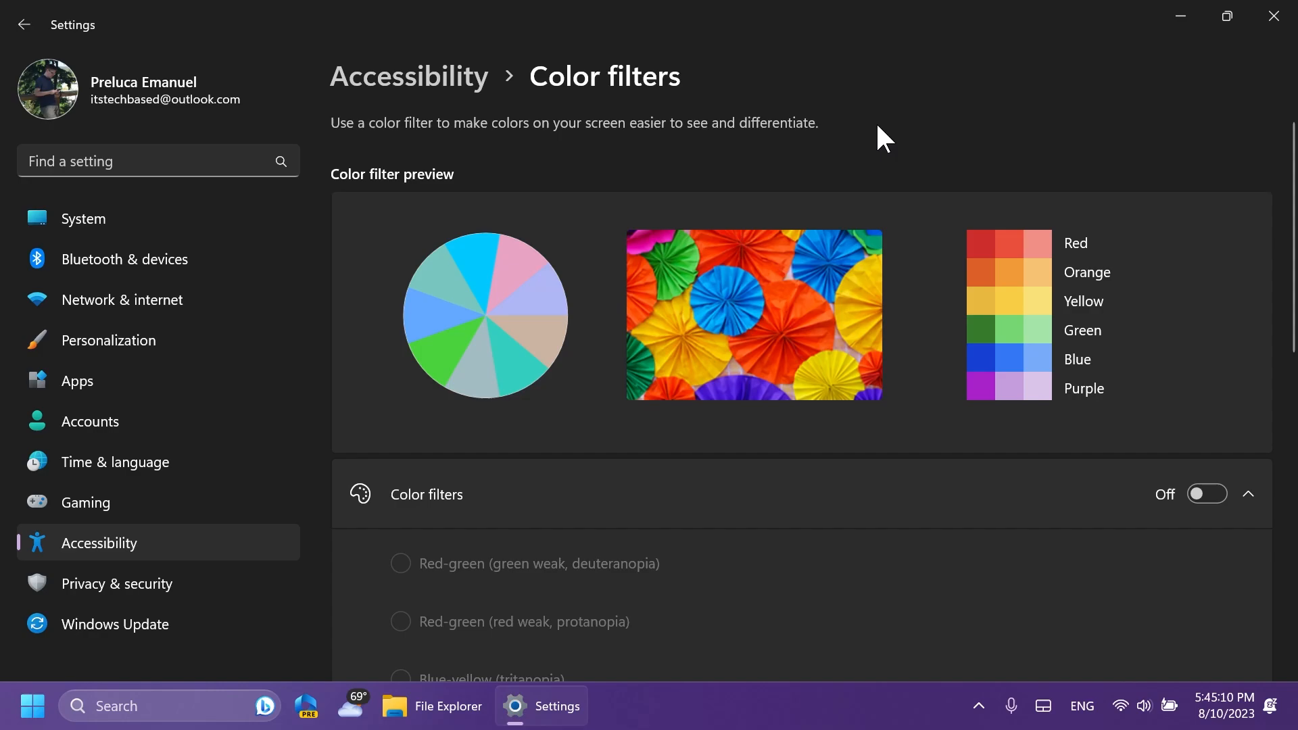
- Scroll the Color filters page down to the Grayscale filter options
{"action": "scroll", "scroll_direction": "down", "scroll_amount": 3}
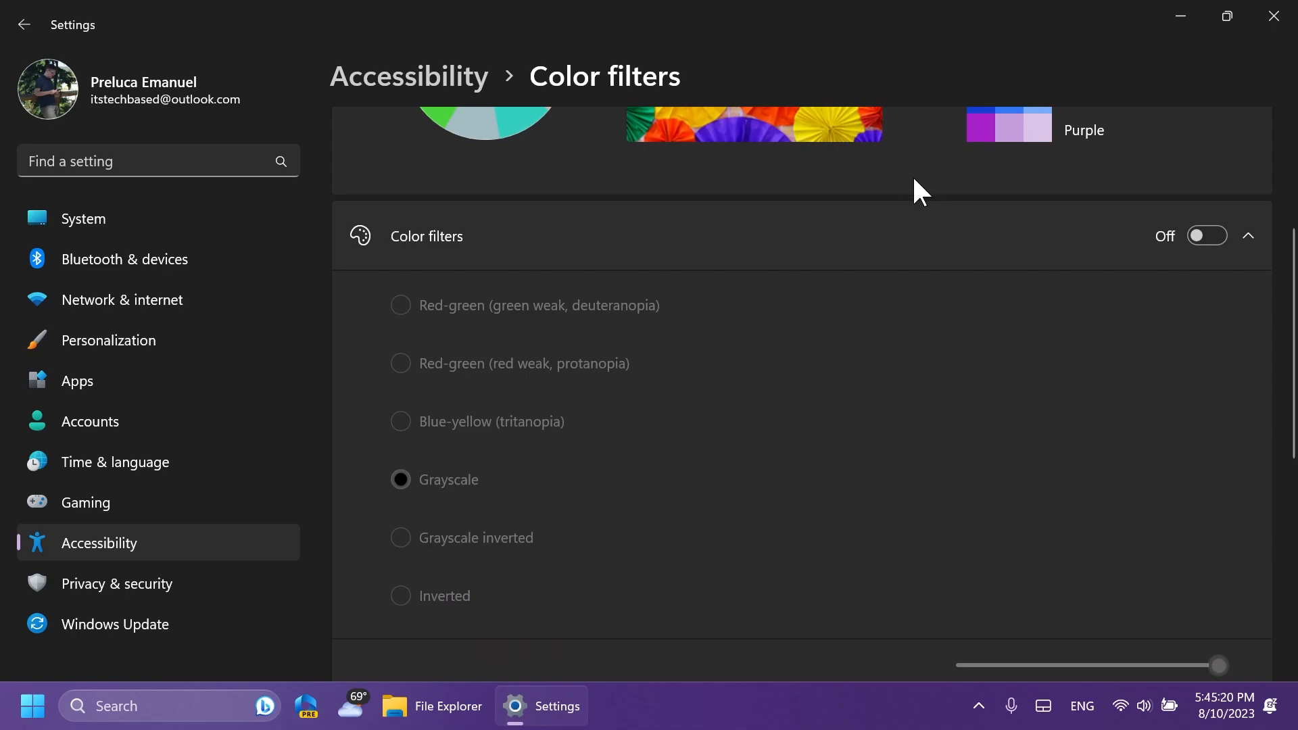
{"action": "scroll", "scroll_direction": "down", "scroll_amount": 3}
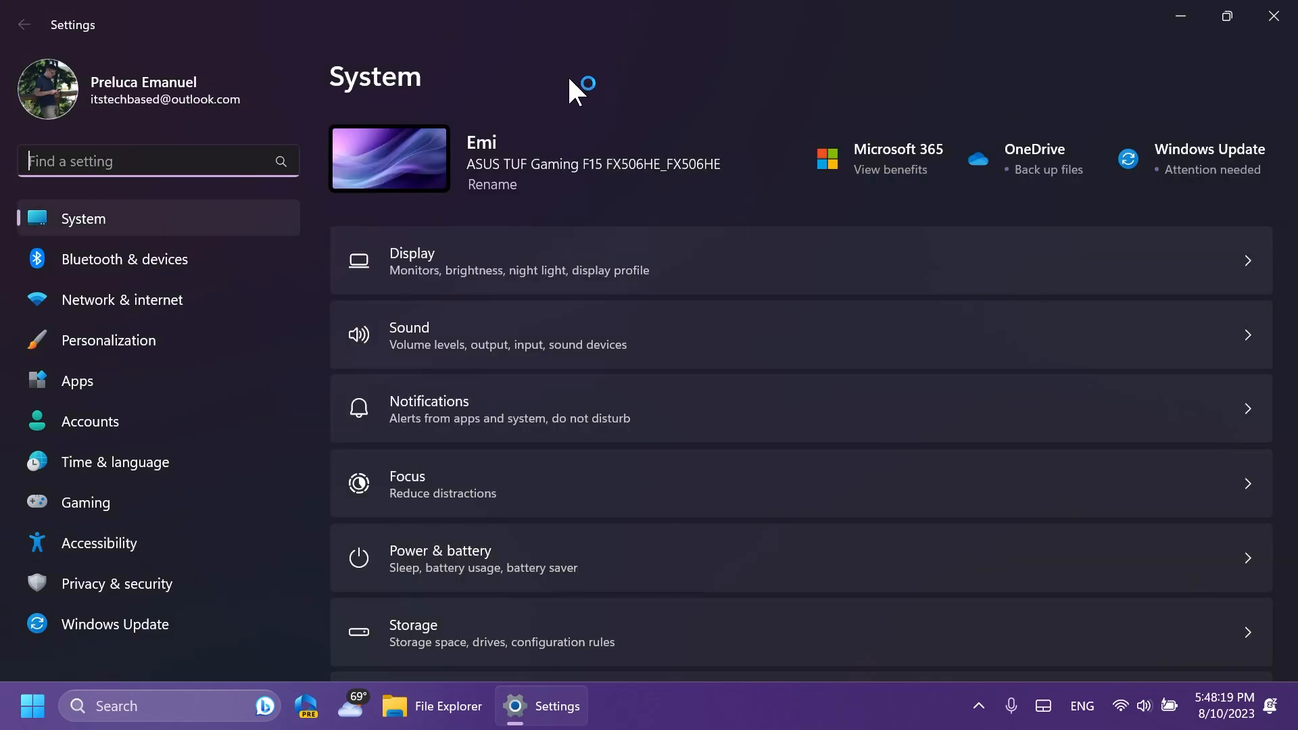
- Scroll the System page down to the Clipboard, System Components and About entries
{"action": "scroll", "scroll_direction": "down", "scroll_amount": 3}
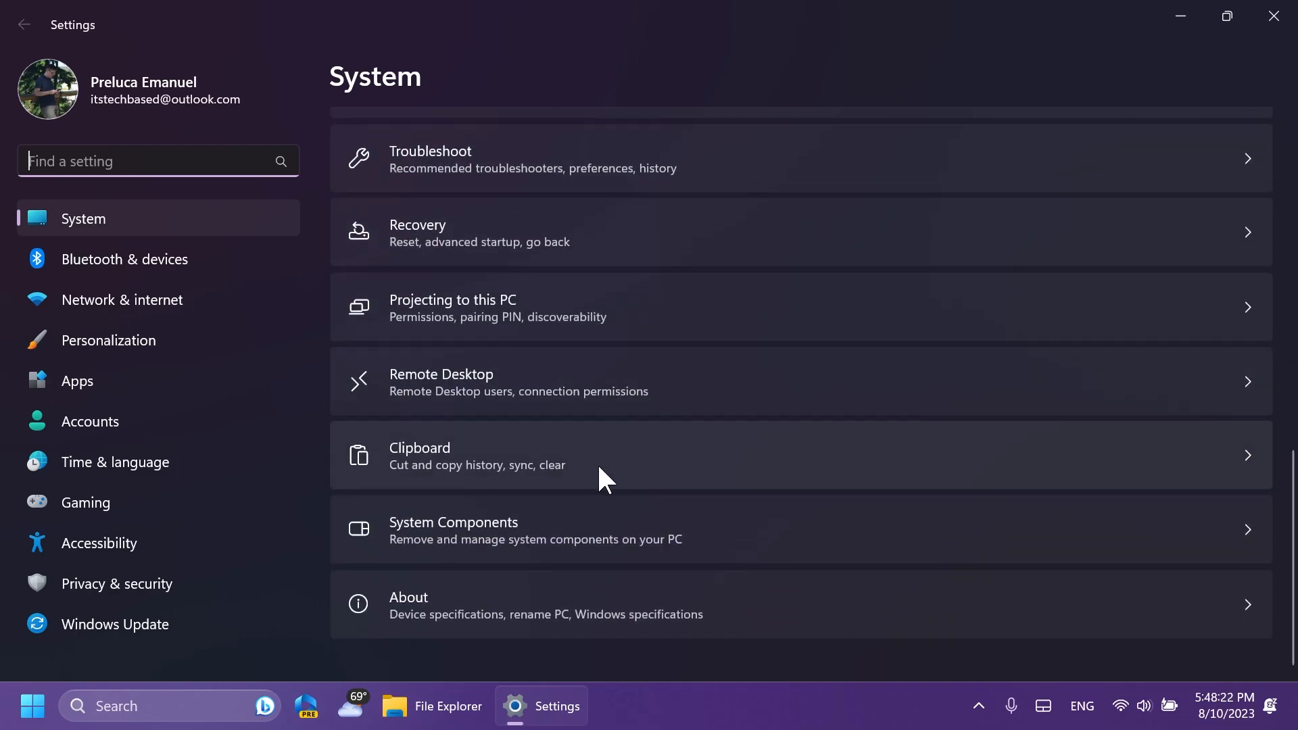
{"action": "mouse_move", "coordinate": [497, 538]}
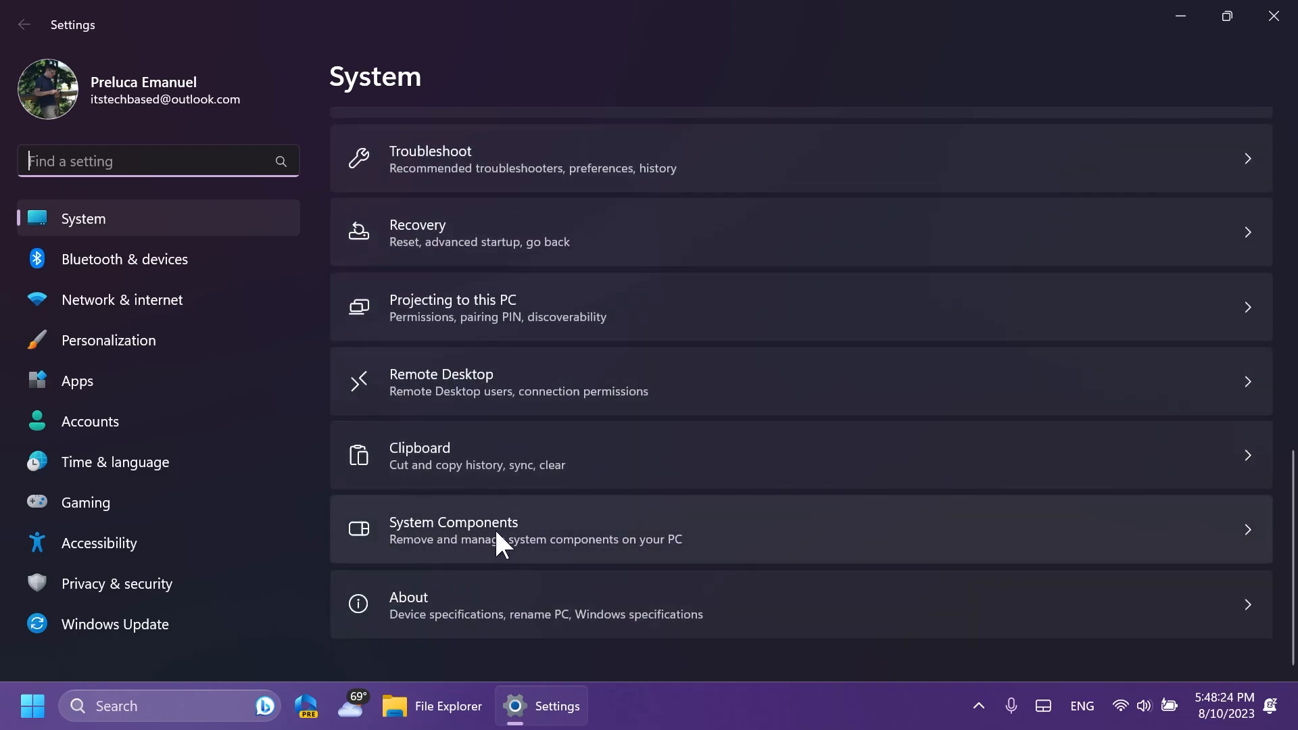
{"action": "mouse_move", "coordinate": [623, 561]}
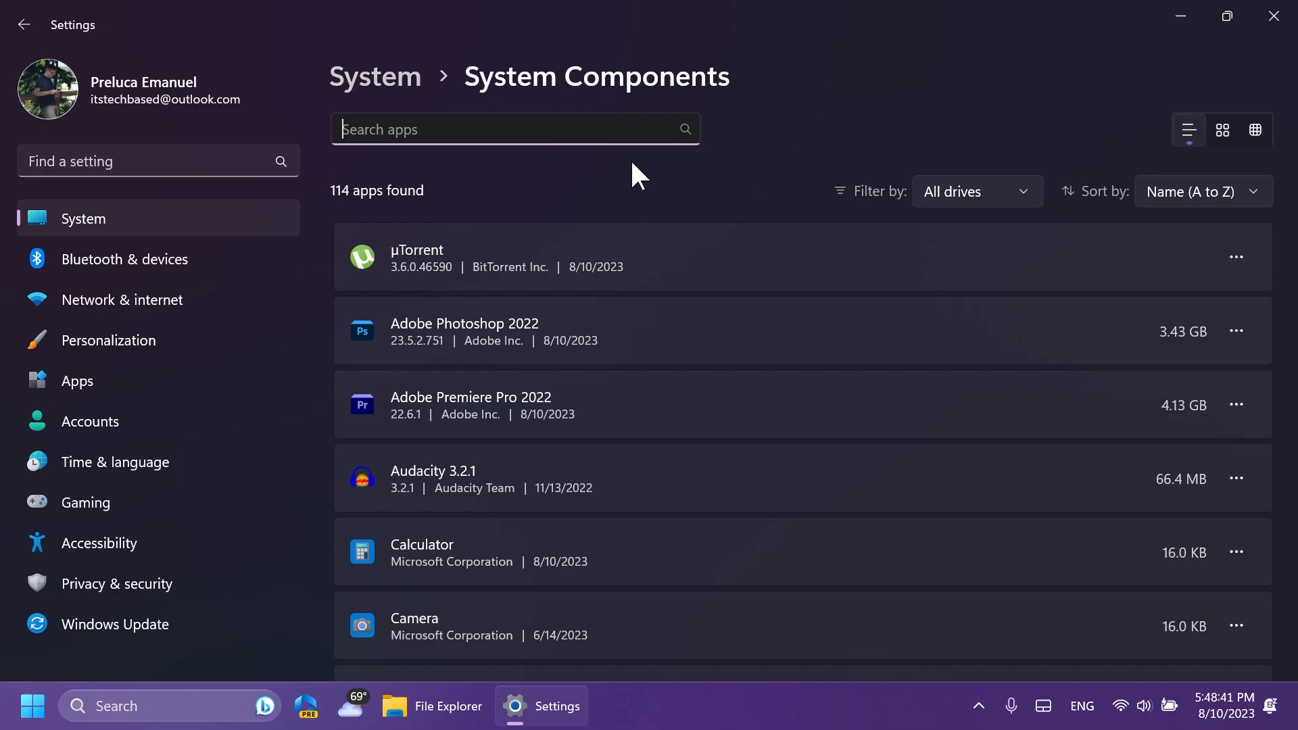
{"action": "mouse_move", "coordinate": [815, 136]}
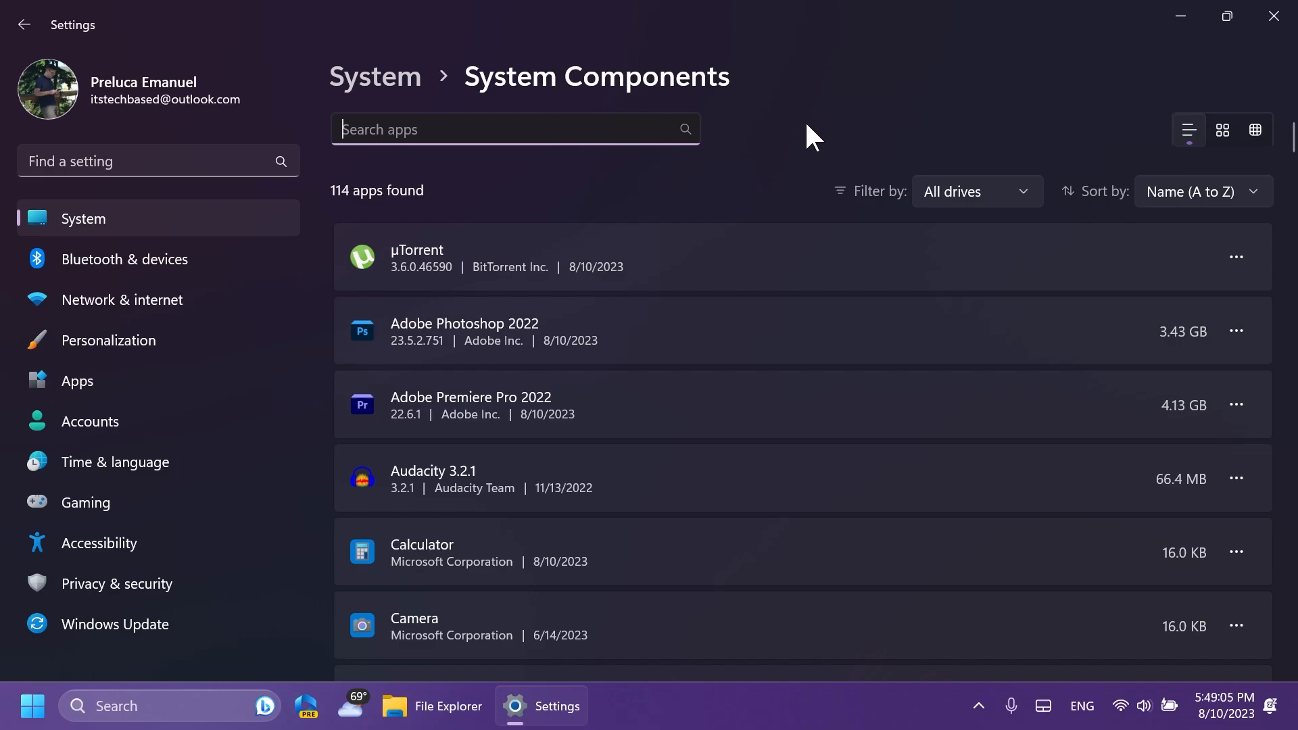
{"action": "mouse_move", "coordinate": [794, 120]}
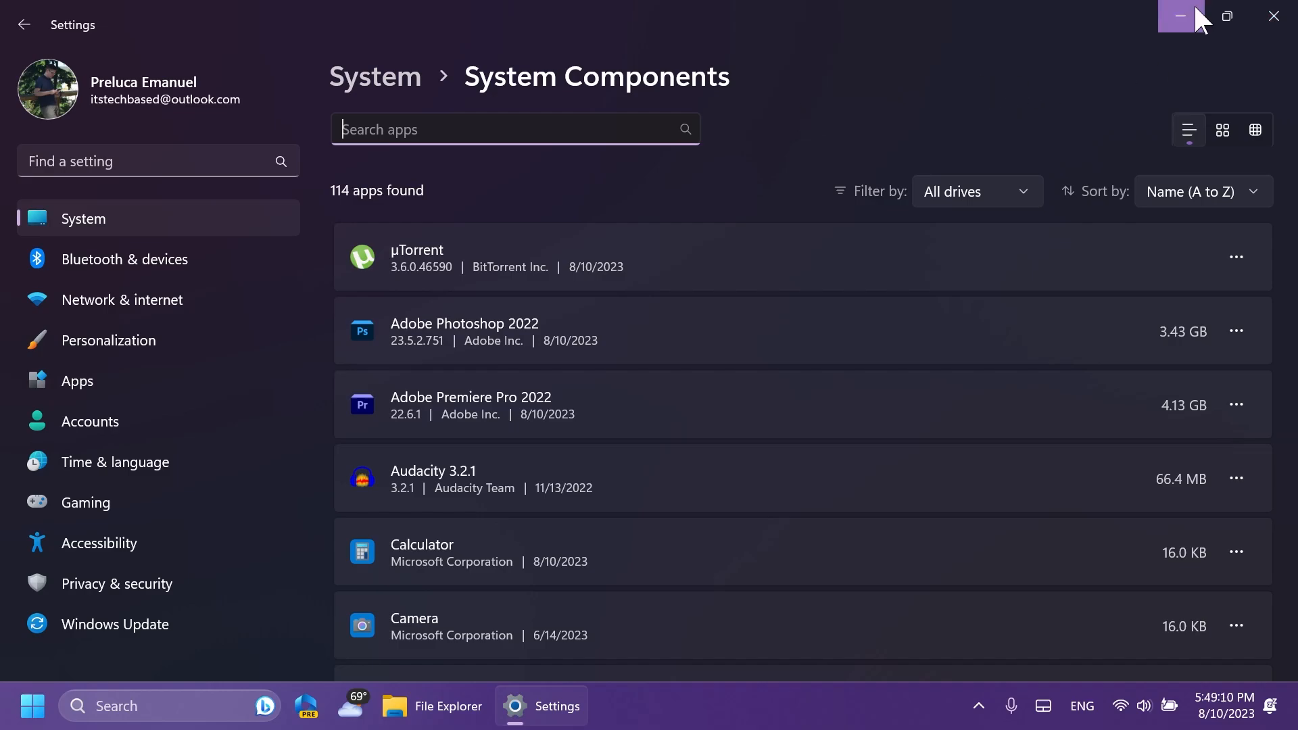
- Minimize the Settings window to reveal the empty desktop
{"action": "left_click", "coordinate": [1180, 16]}
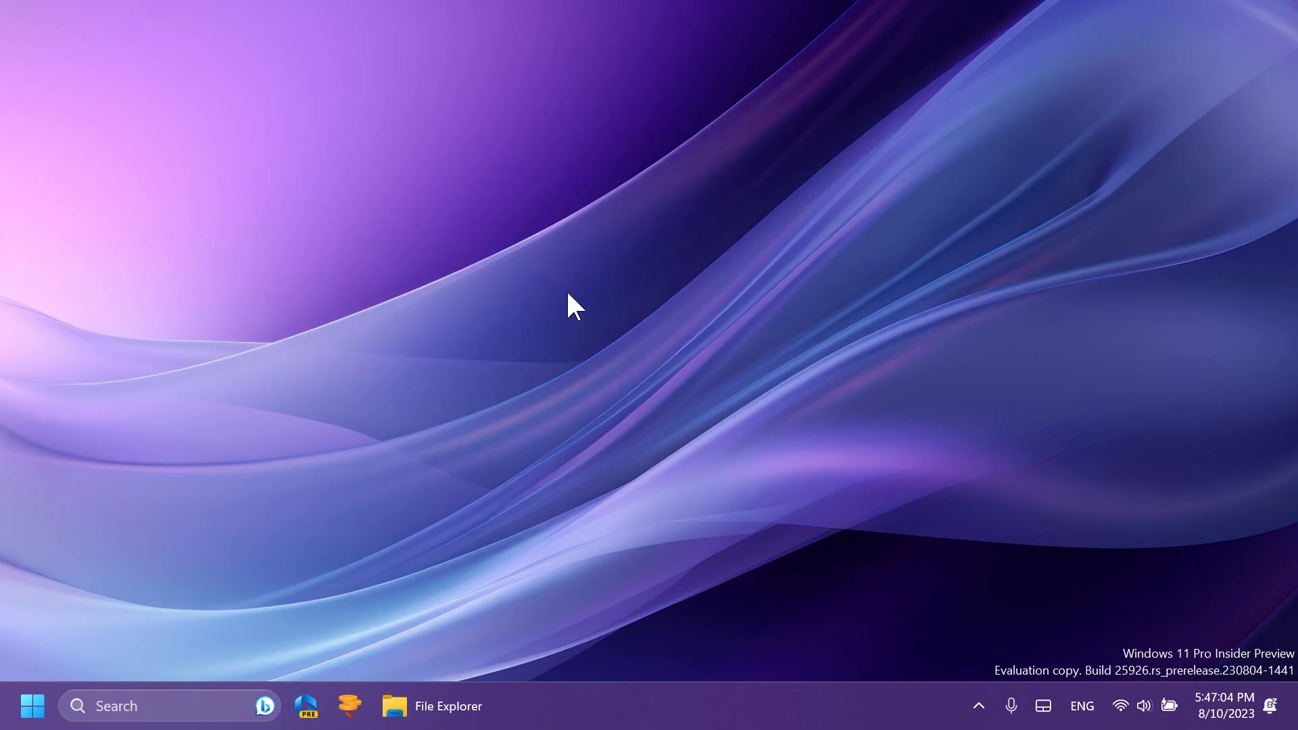
{"action": "mouse_move", "coordinate": [567, 281]}
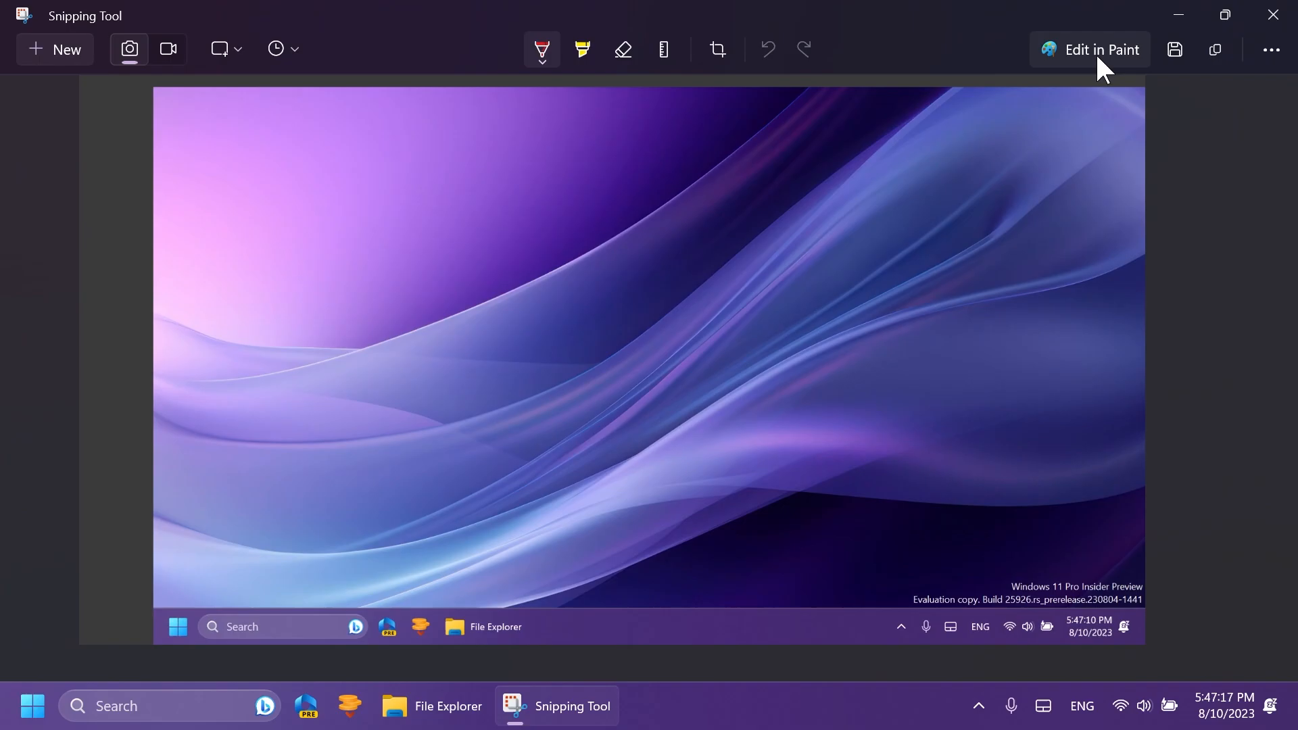
{"action": "mouse_move", "coordinate": [1097, 79]}
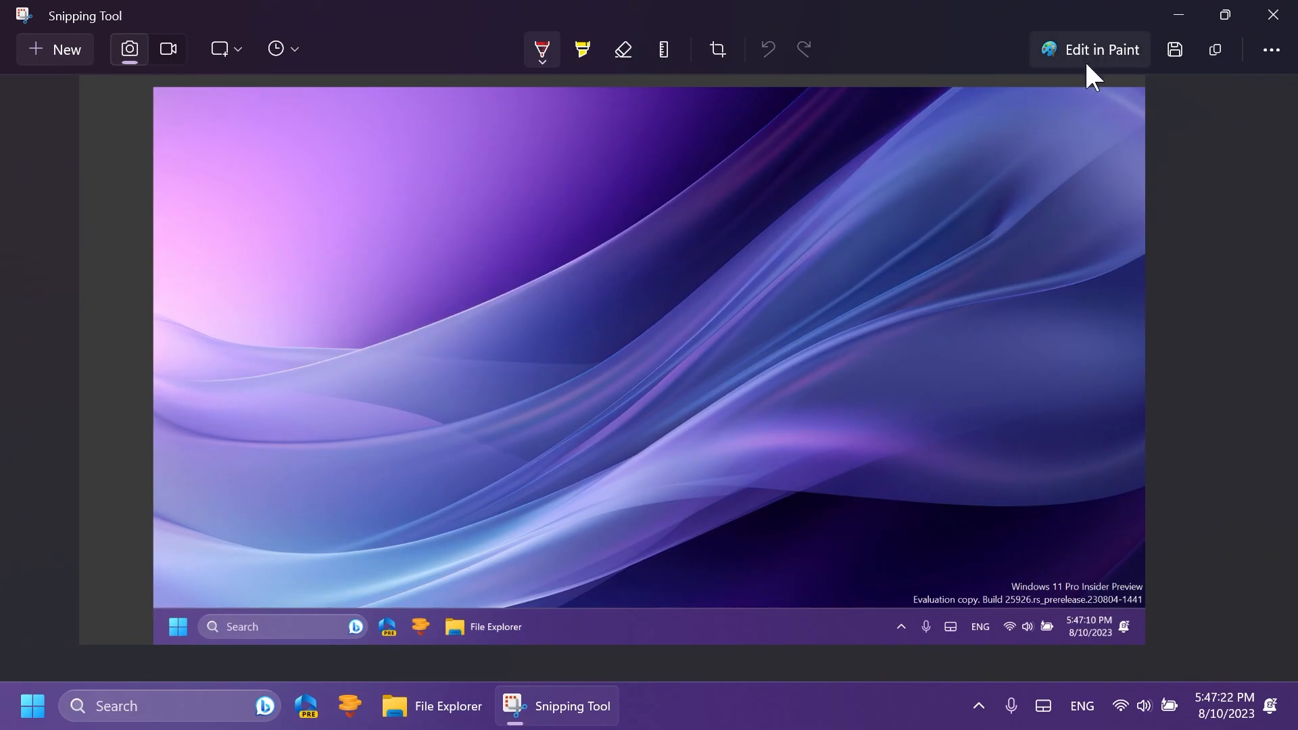
- Capture a full-screen snip of the desktop in Snipping Tool
{"action": "left_click", "coordinate": [1090, 50]}
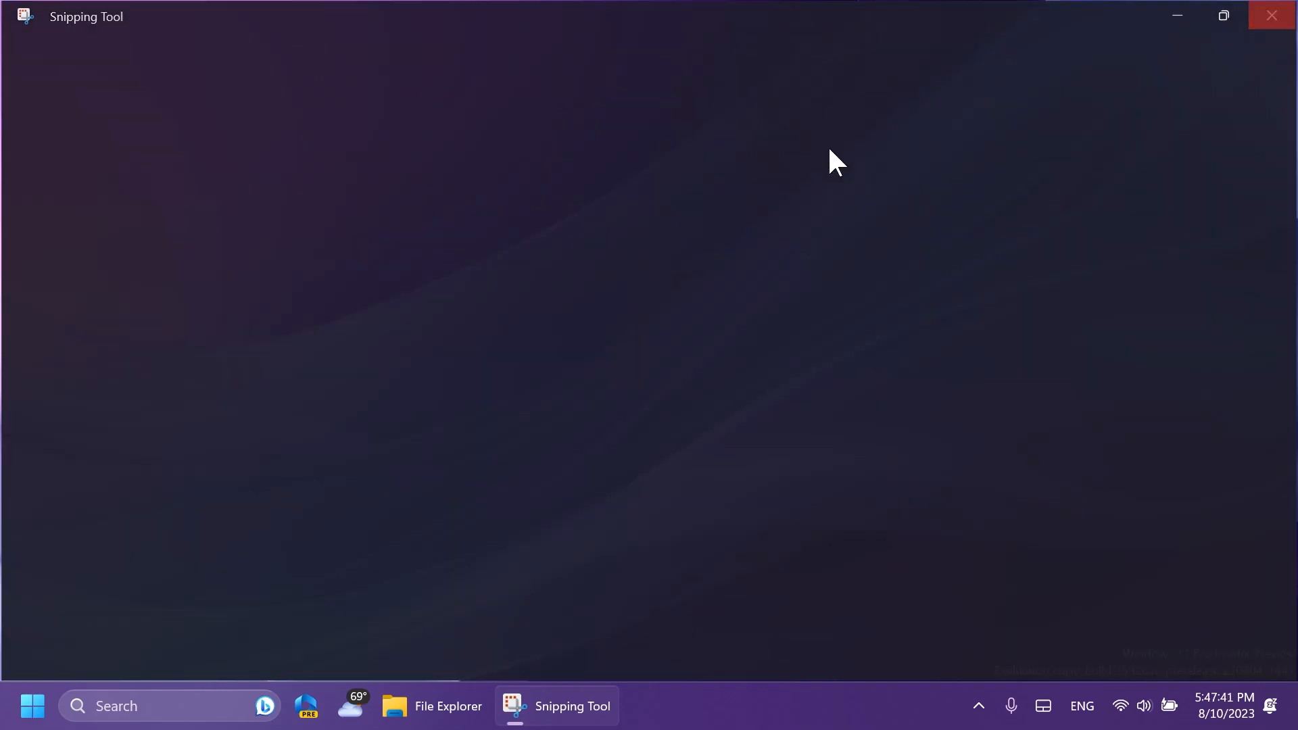
- Record a two-second video of a desktop region with Snipping Tool, then stop it
{"action": "left_click", "coordinate": [31, 706]}
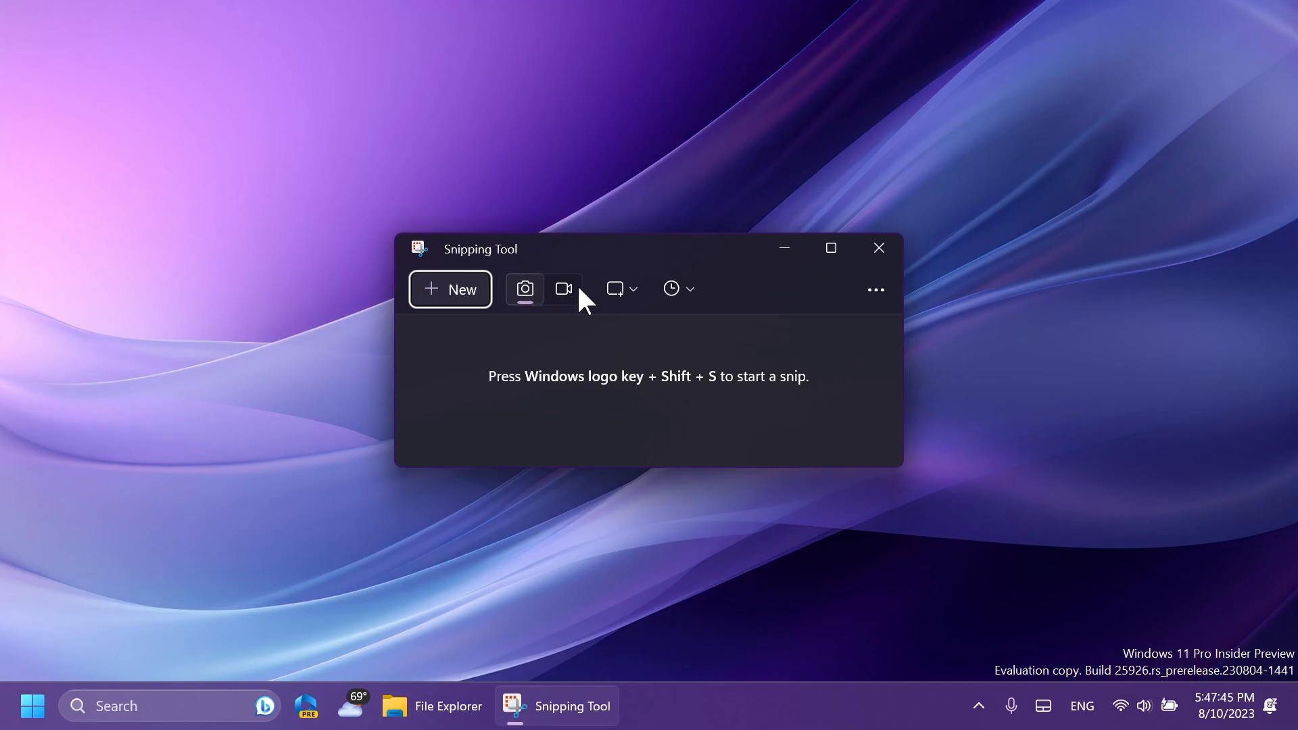
{"action": "left_click", "coordinate": [564, 289]}
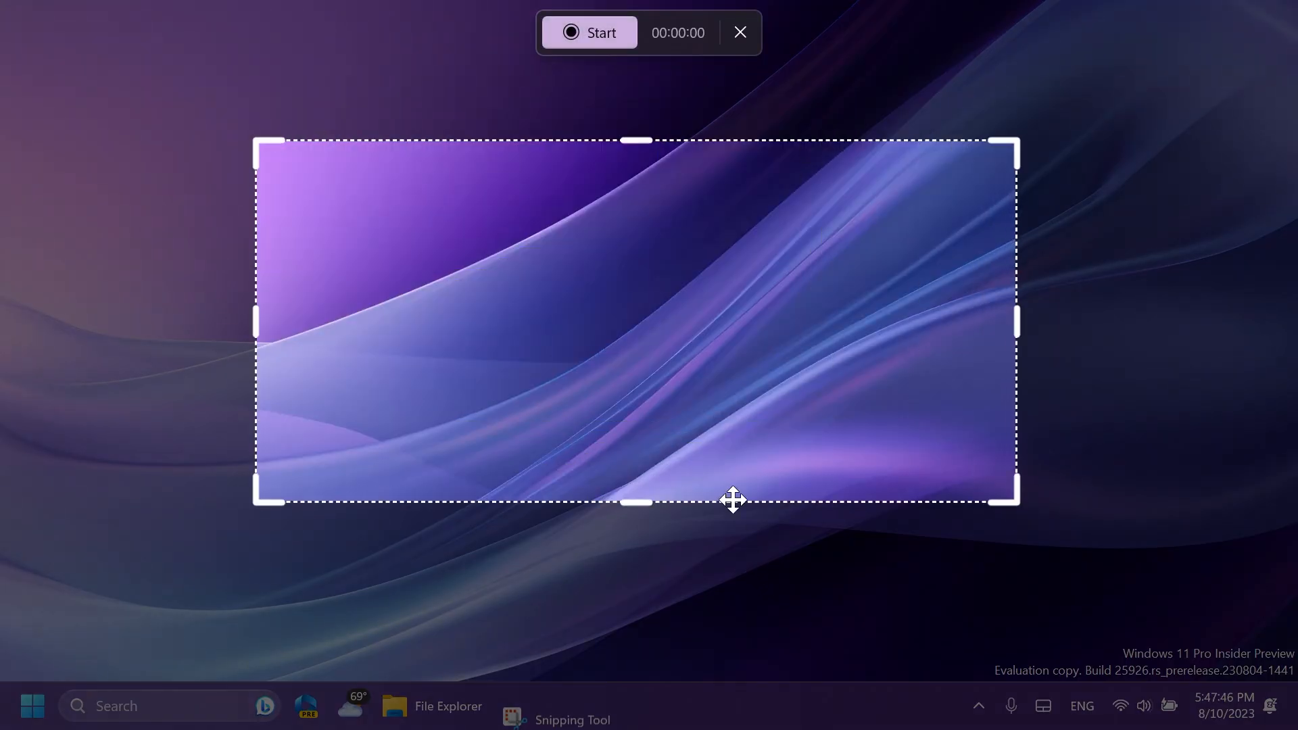
{"action": "left_click", "coordinate": [589, 33]}
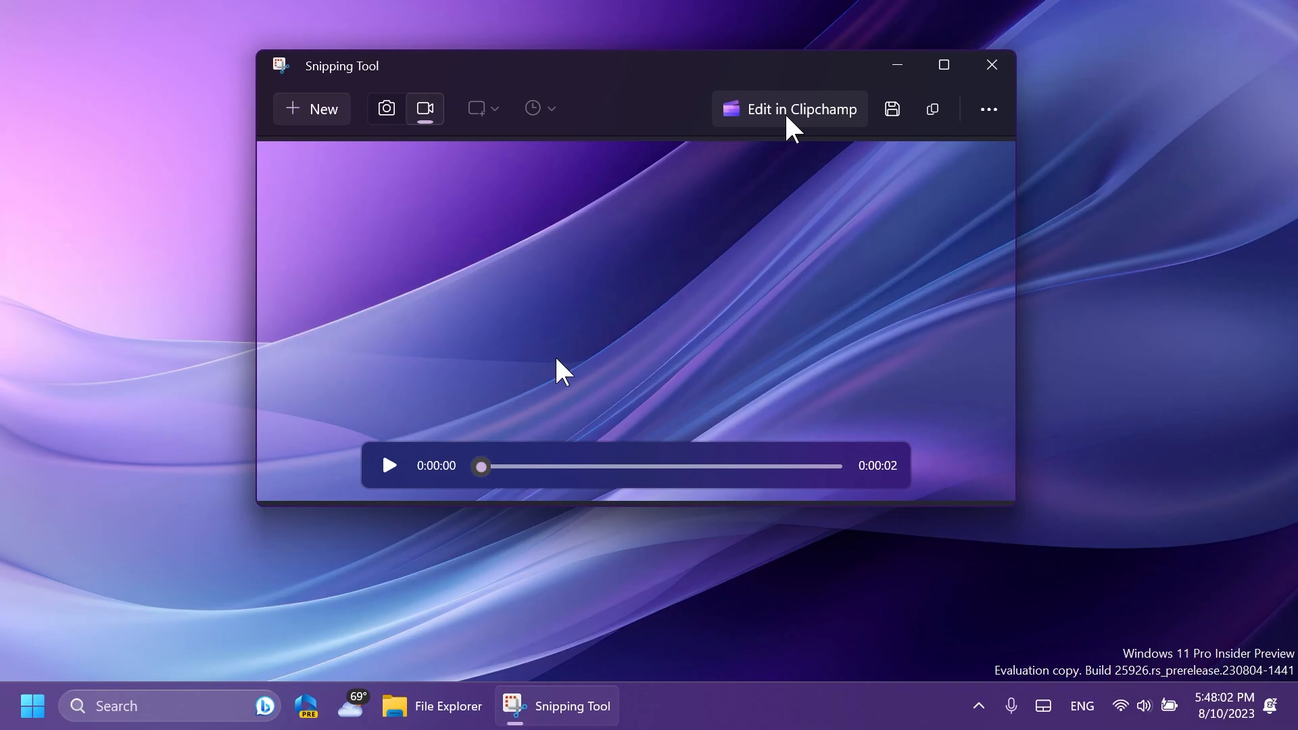
{"action": "left_click", "coordinate": [992, 64]}
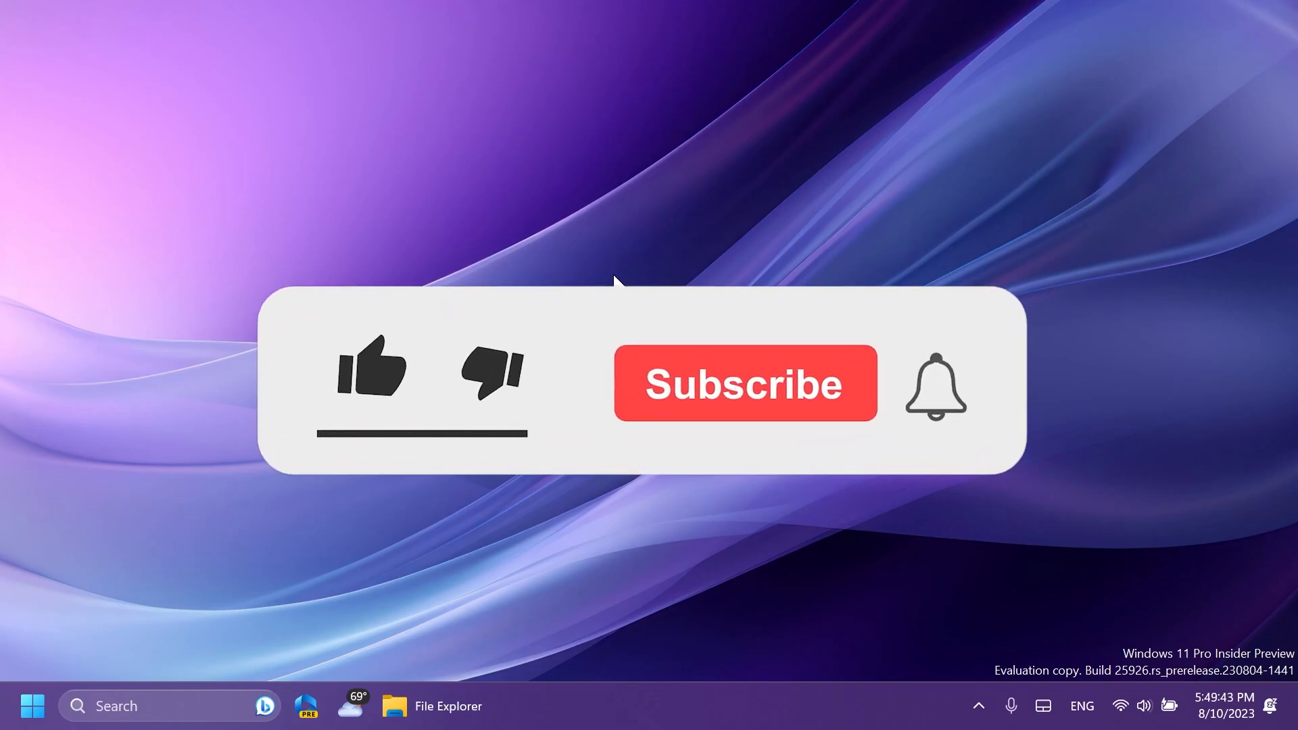
{"action": "left_click", "coordinate": [374, 373]}
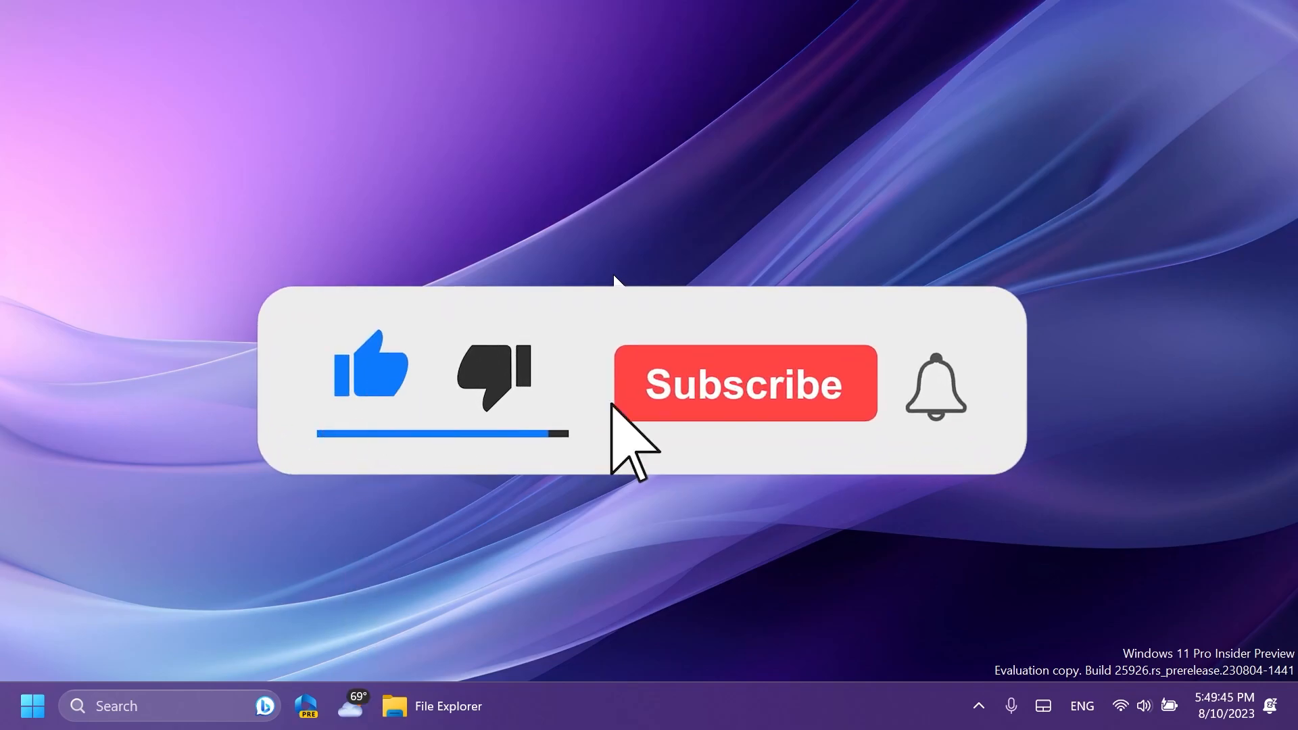
{"action": "left_click", "coordinate": [743, 383]}
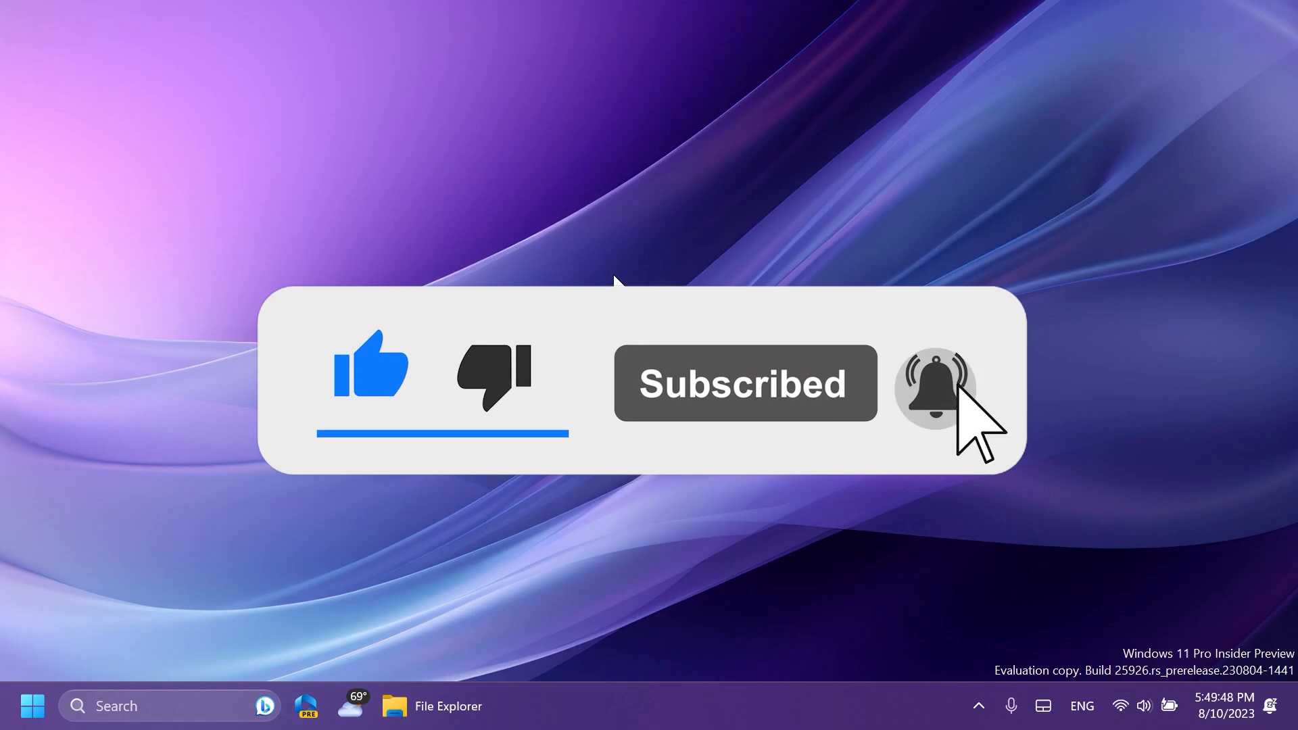